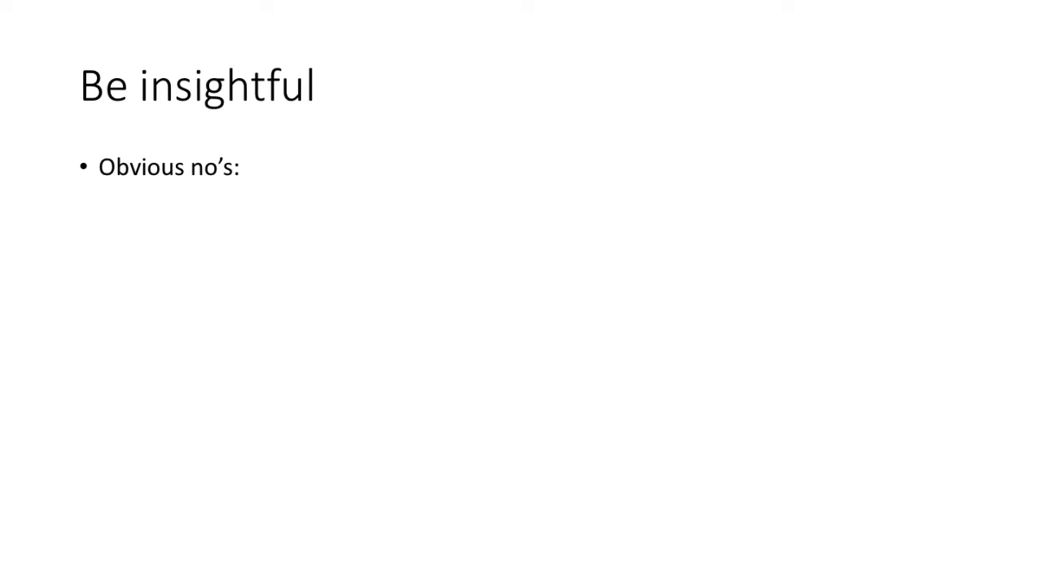
# - Annotate 'Too simple', exit-choice and total-time formula notes, then advance to the Hands-on slide
pyautogui.write('Too simple')
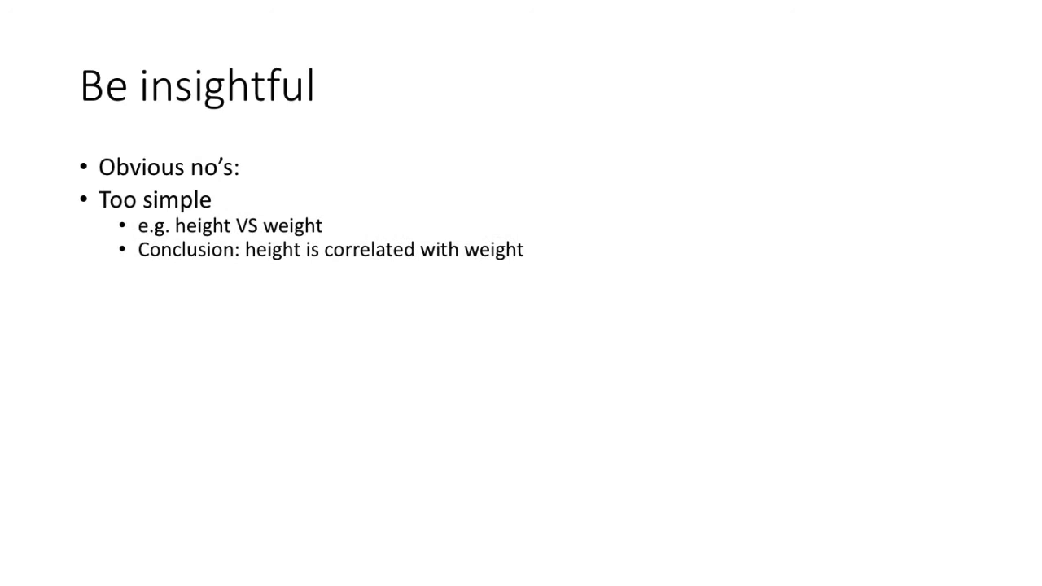
pyautogui.moveTo(662, 238); pyautogui.dragTo(662, 87)
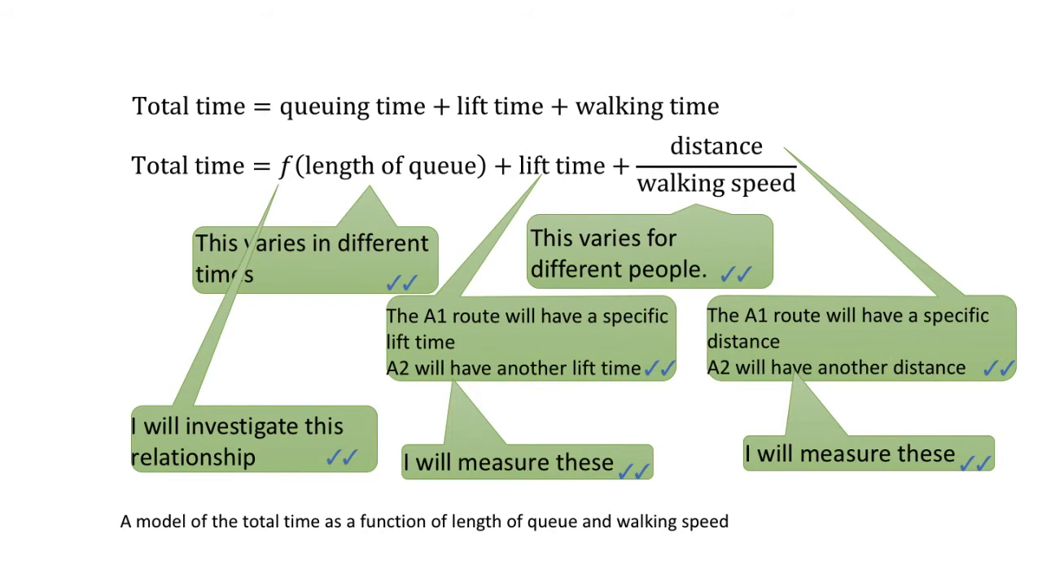
pyautogui.write('If your walking speed is xxx, then you should choose exit A1/2 when the length of the queue is yyy')
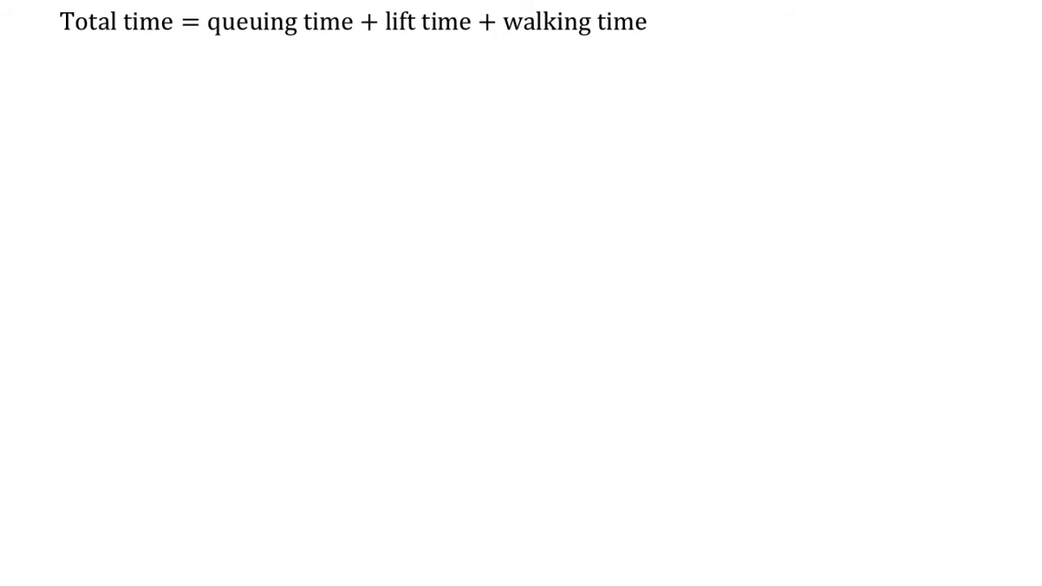
pyautogui.write('Total time = f(length of queue) + lift time + distance/walking speed')
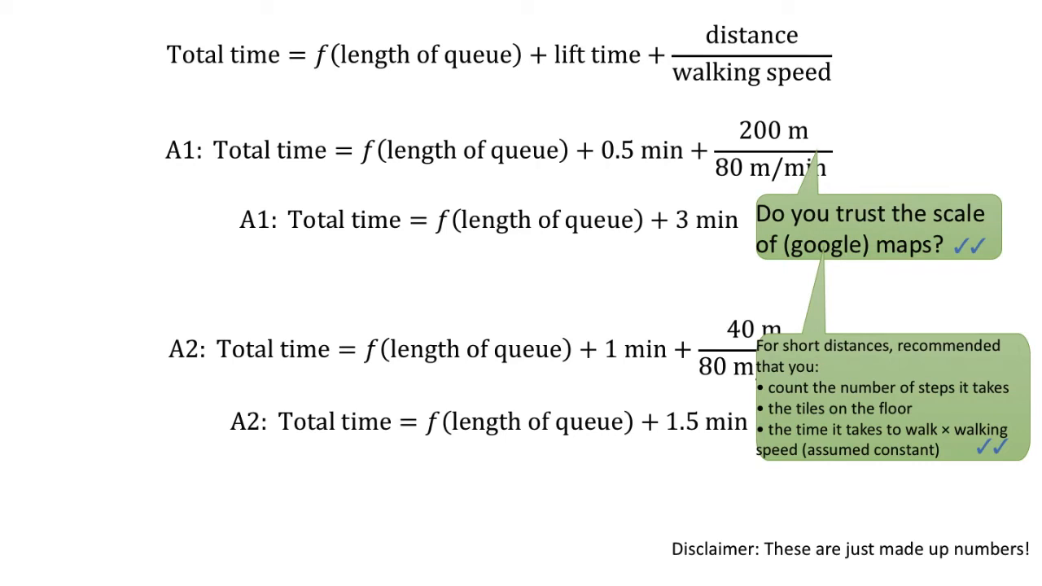
pyautogui.press('Right')
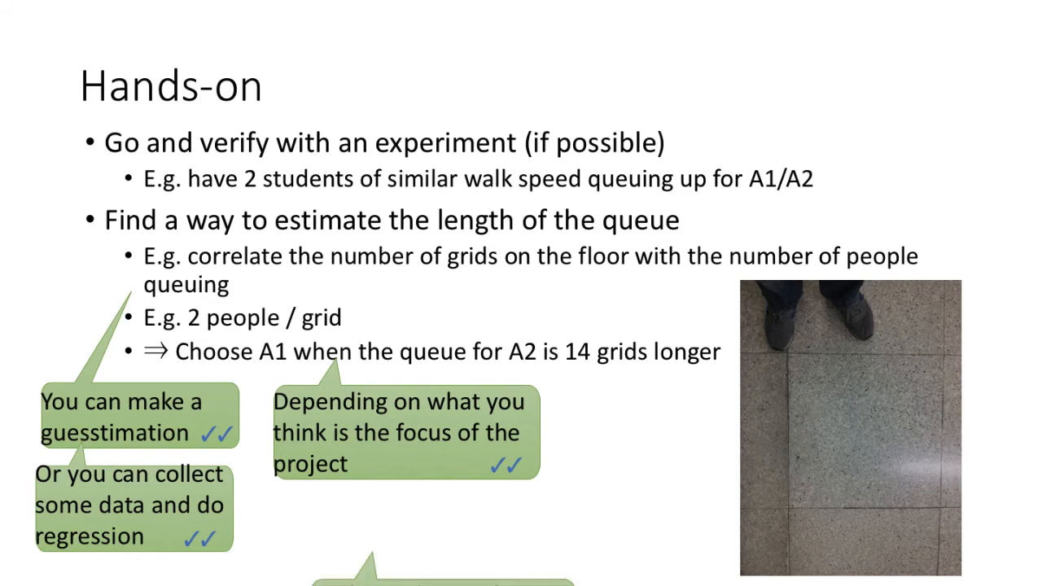
# - Advance to the Well justified slide posing 'SIR model for AIDS?'
pyautogui.press('Right')
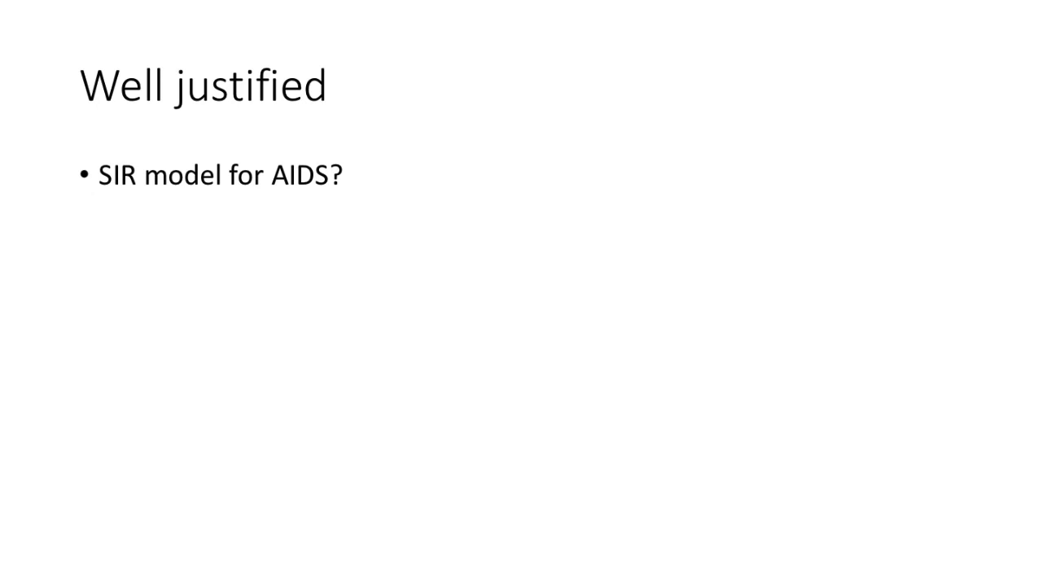
# - Add the note 'Justify why do you think it is random mixing' before the population plot
pyautogui.write('Justify why do you think it is random mixing')
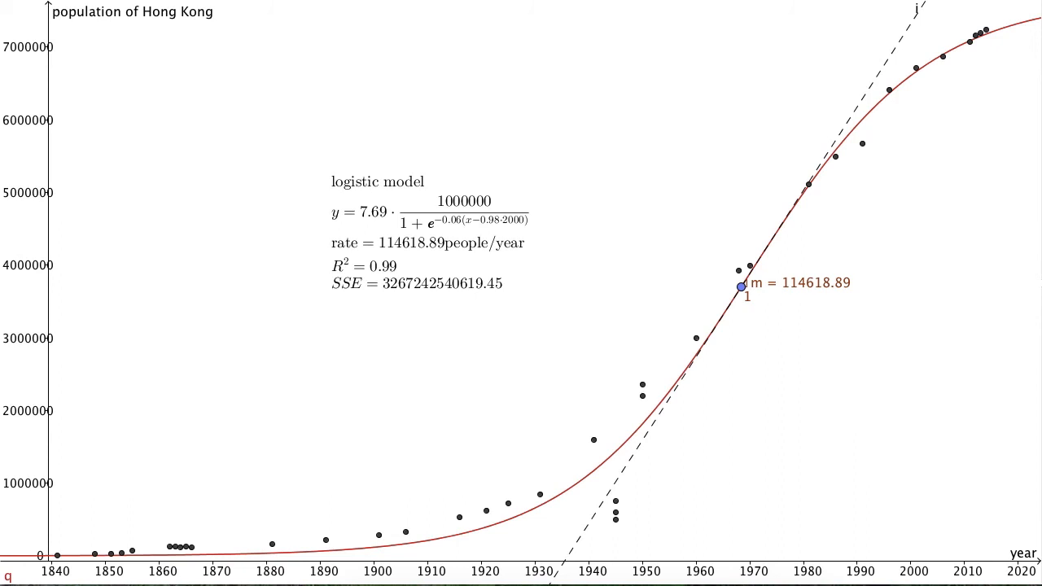
# - Sweep the tangent point between about 1928 and 1982, settling near 1972 at 113715.81 people/year
pyautogui.moveTo(740, 286); pyautogui.dragTo(624, 445)
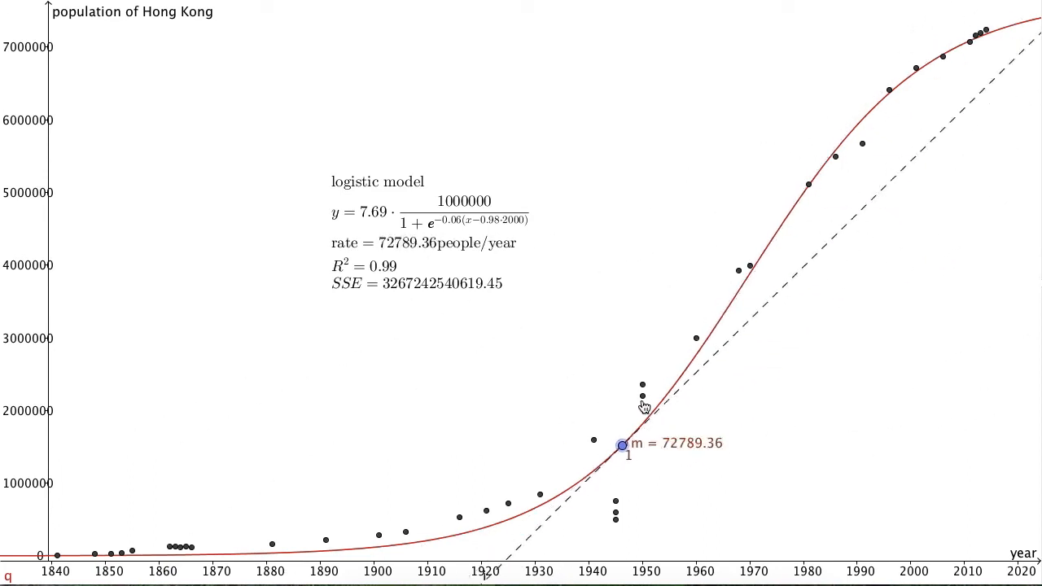
pyautogui.moveTo(624, 445); pyautogui.dragTo(793, 200)
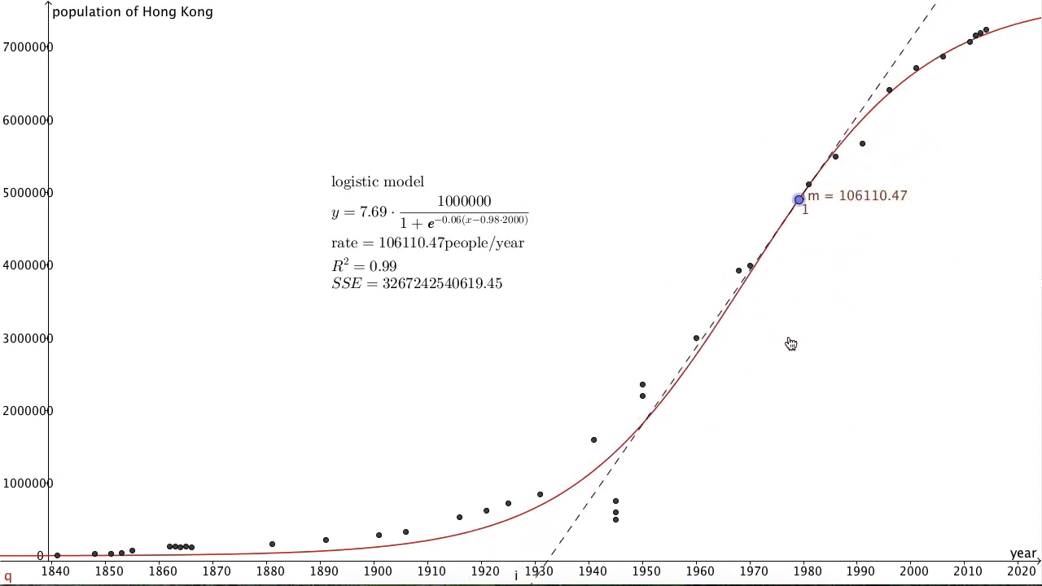
pyautogui.moveTo(796, 199); pyautogui.dragTo(523, 514)
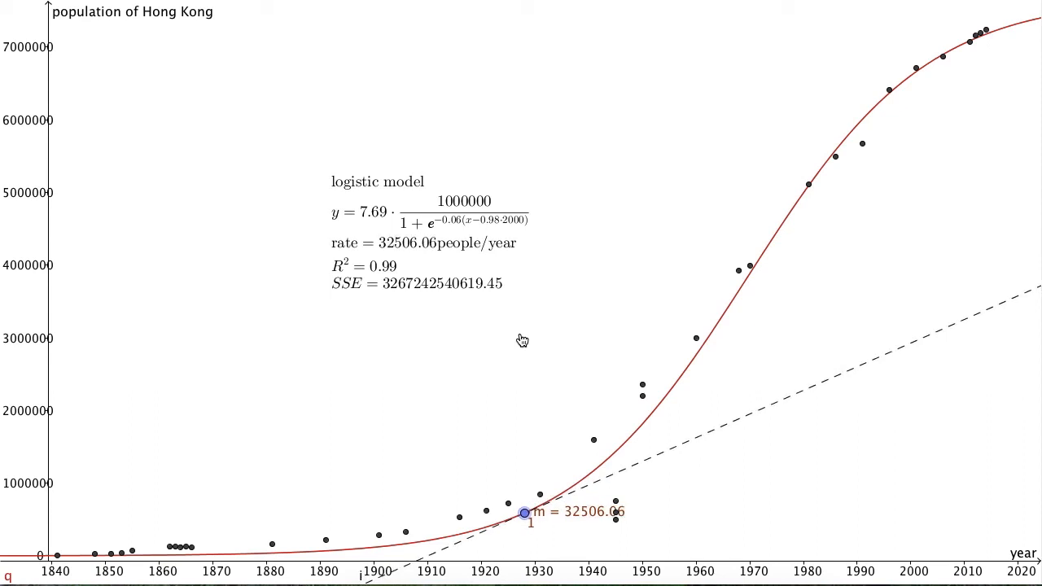
pyautogui.moveTo(523, 512); pyautogui.dragTo(804, 194)
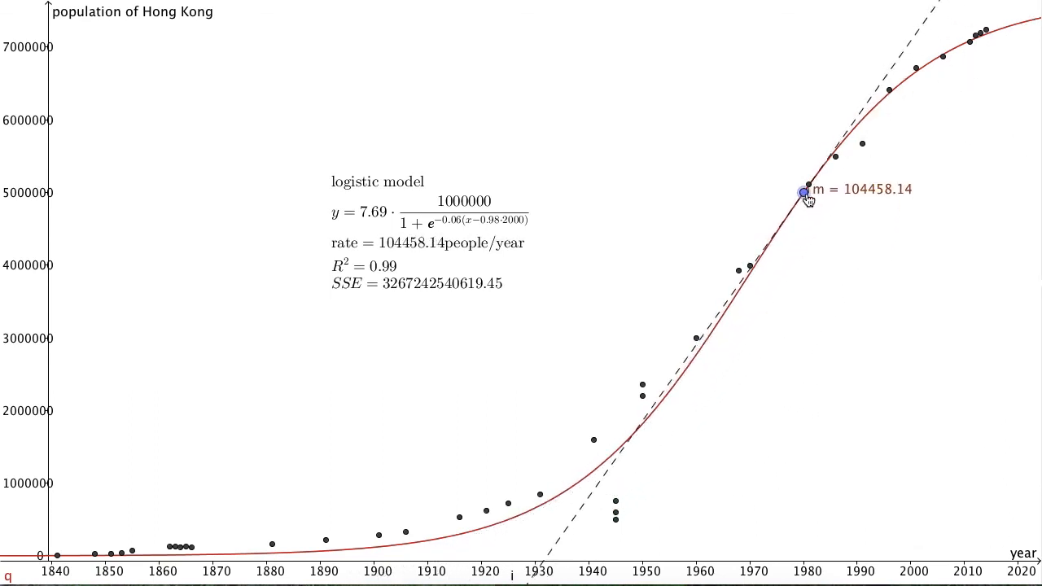
pyautogui.moveTo(804, 192); pyautogui.dragTo(741, 284)
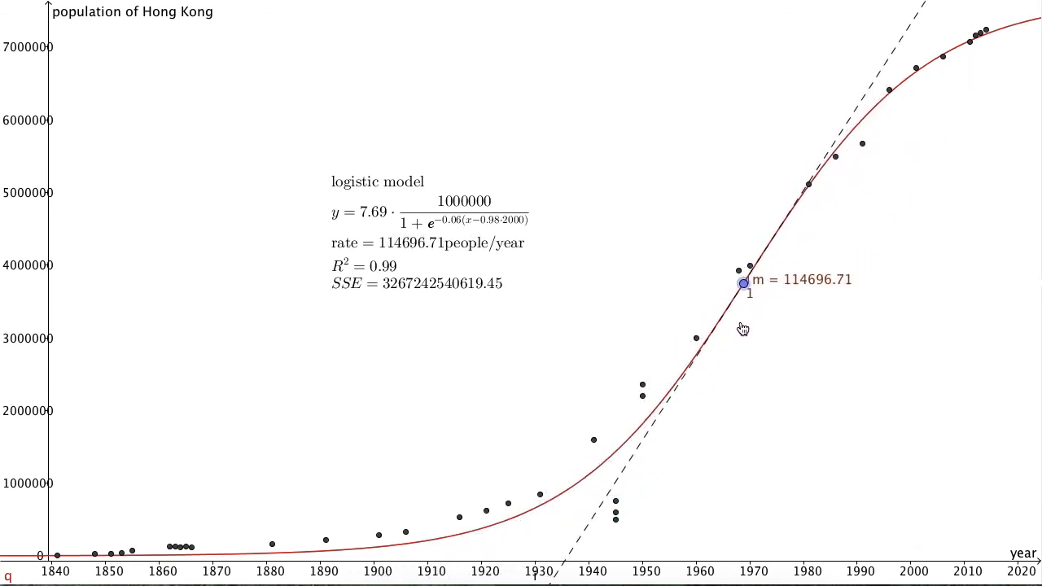
pyautogui.moveTo(742, 285); pyautogui.dragTo(819, 172)
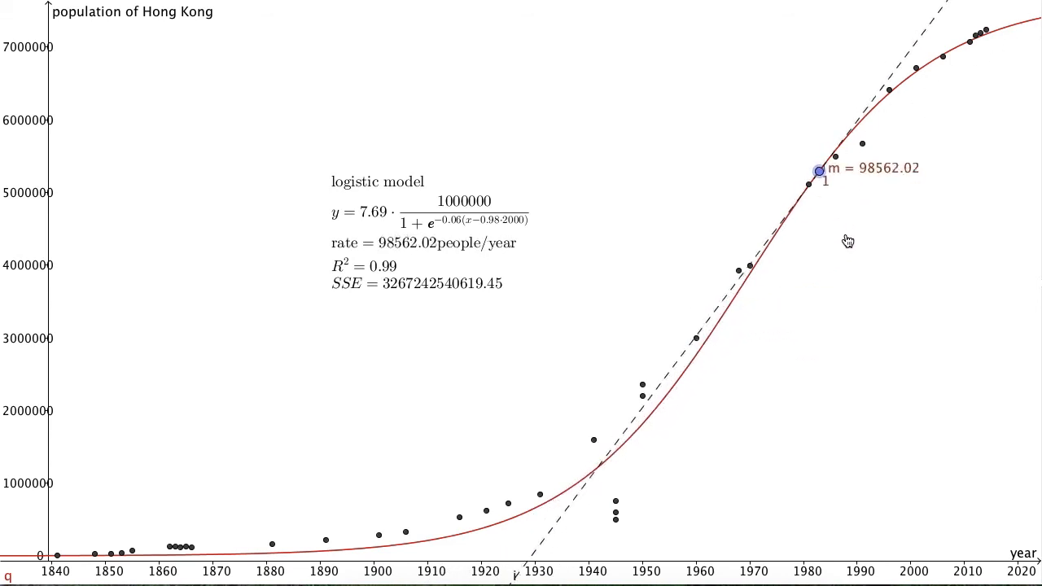
pyautogui.moveTo(818, 171); pyautogui.dragTo(680, 375)
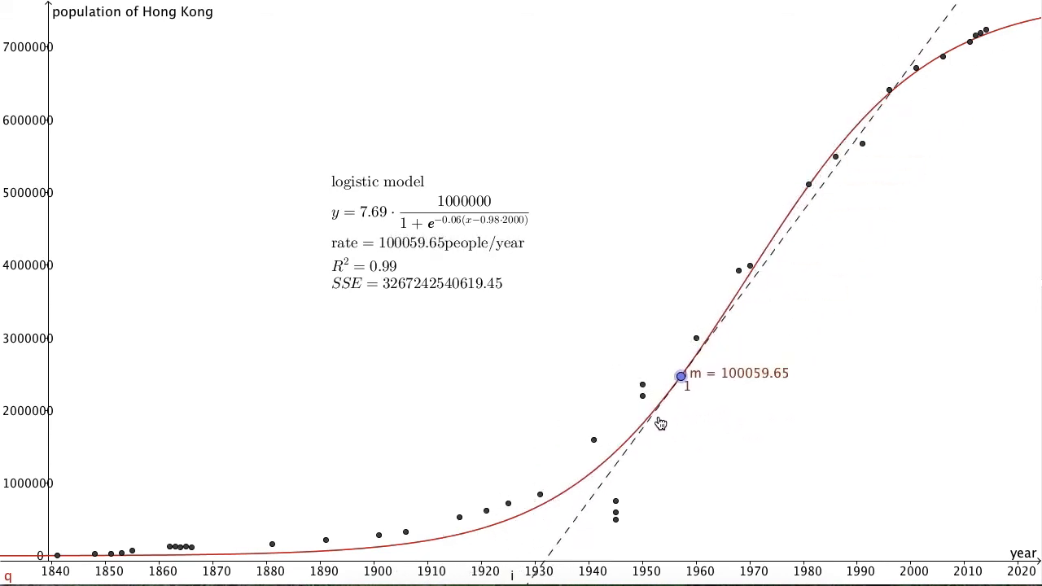
pyautogui.moveTo(680, 376); pyautogui.dragTo(765, 249)
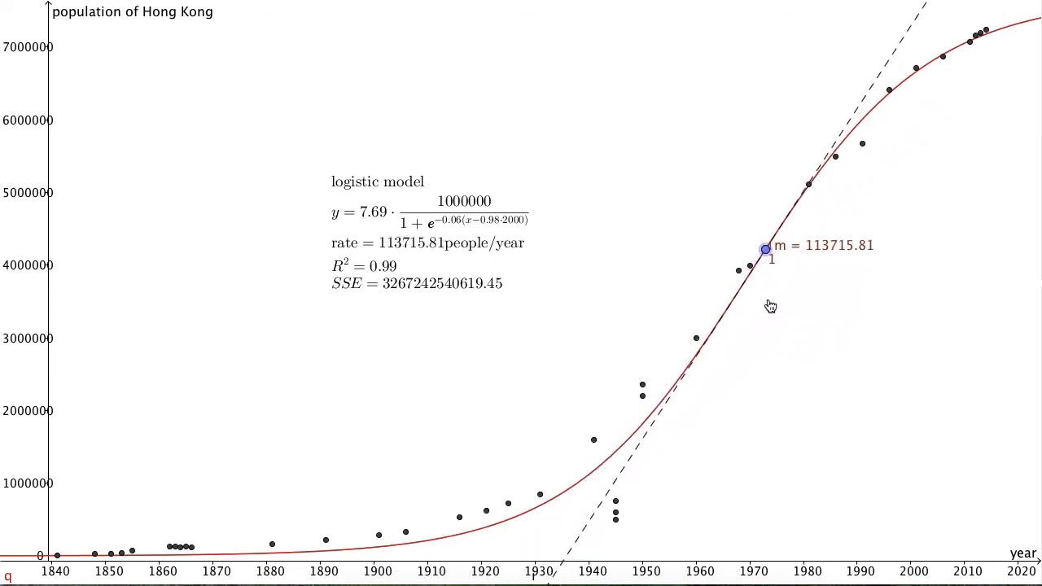